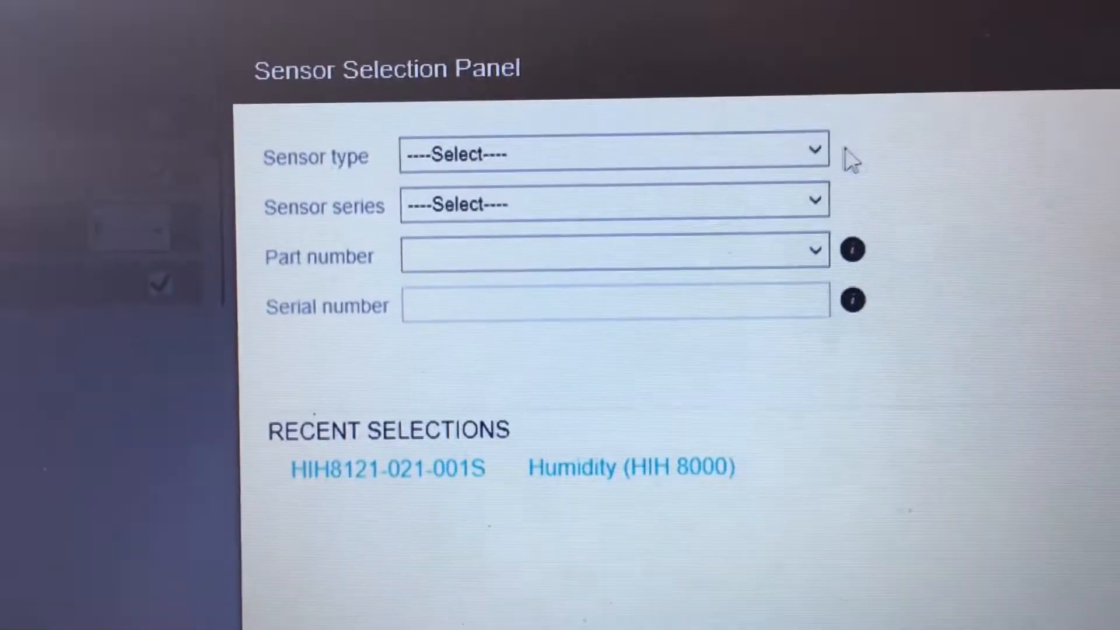
Step: Choose Humidity as the sensor type with HIH 8000 series, then view its part numbers
click(604, 154)
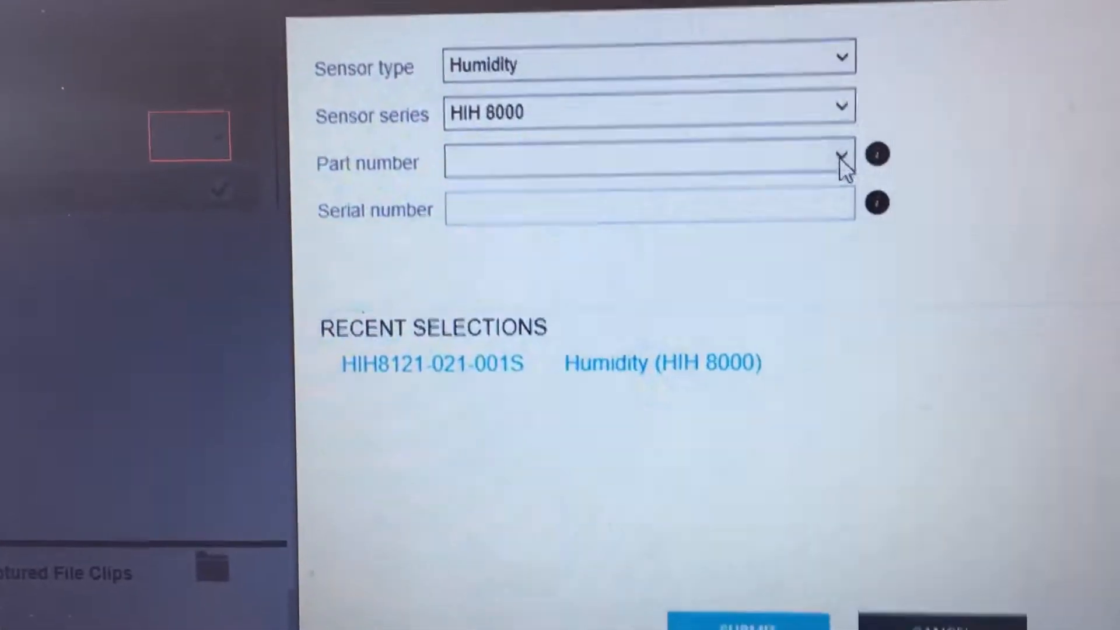
click(433, 363)
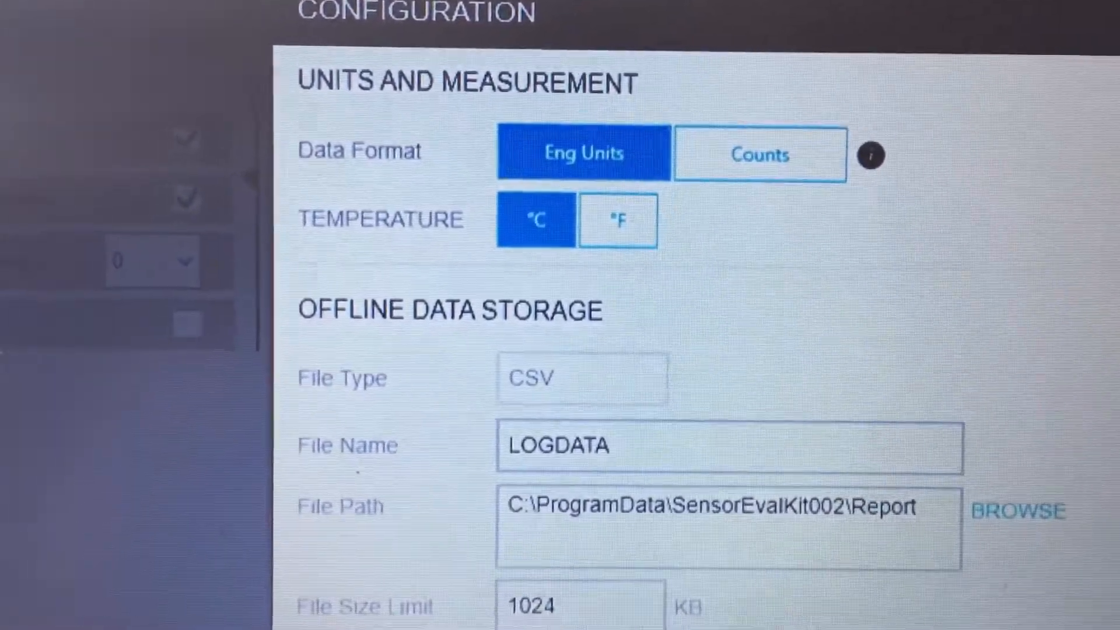
Step: Scroll the Configuration panel down to review Offline Data Storage (CSV logging to LOGDATA)
scroll(down, 3)
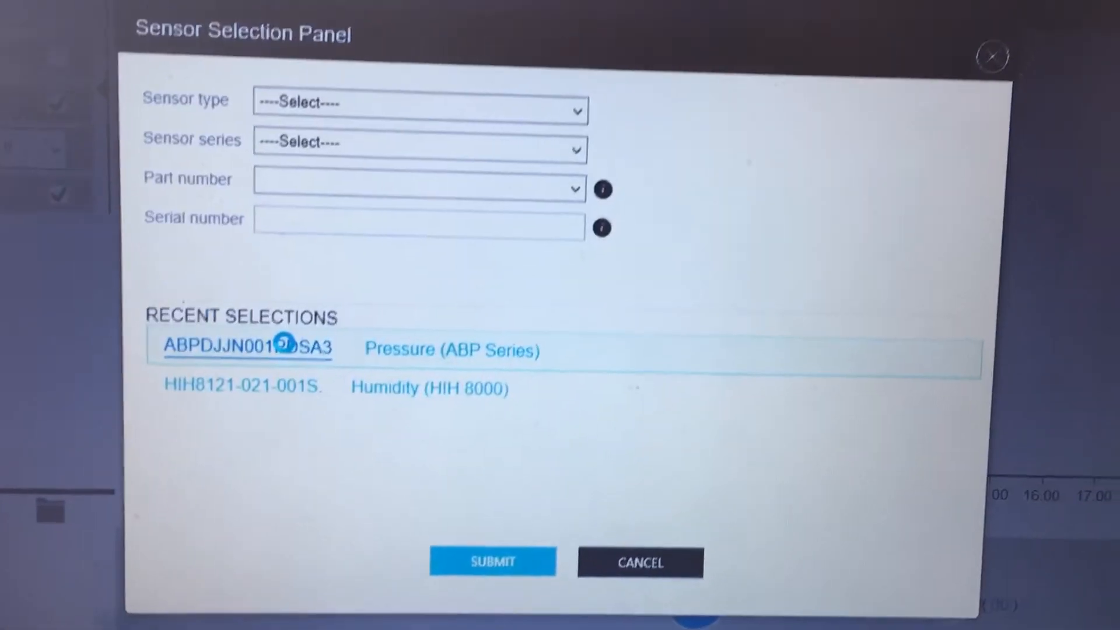
Step: Pick the ABP pressure sensor from Recent Selections to stream its PSI graph
click(493, 561)
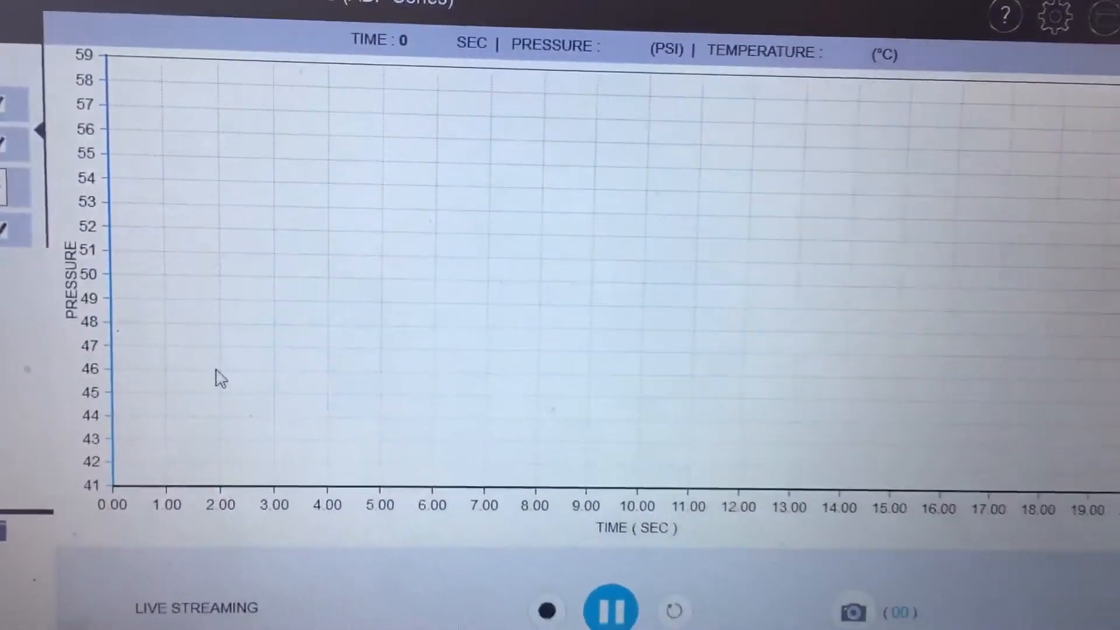